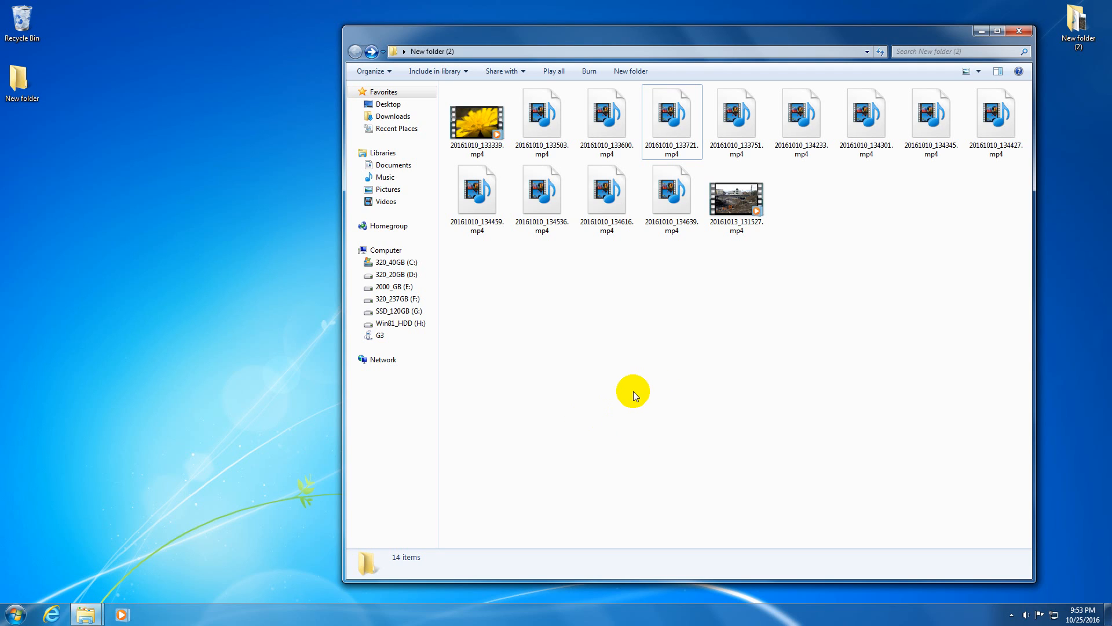
{"action": "mouse_move", "coordinate": [539, 277]}
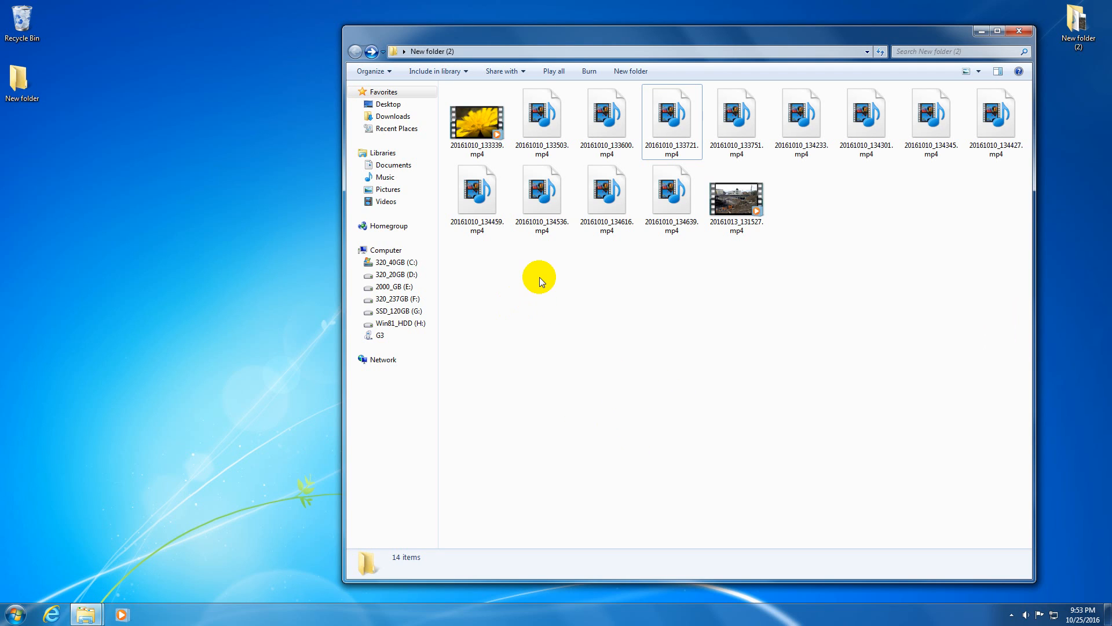
Test playback of the flower clip and two other MP4 clips
{"action": "left_click", "coordinate": [477, 120]}
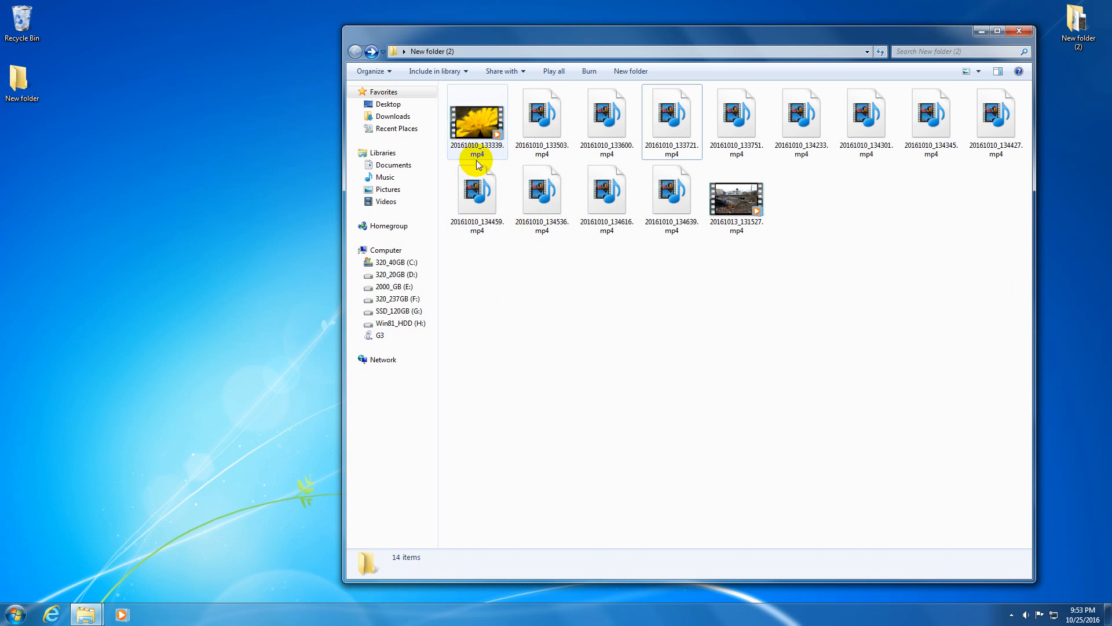
{"action": "left_click", "coordinate": [477, 121]}
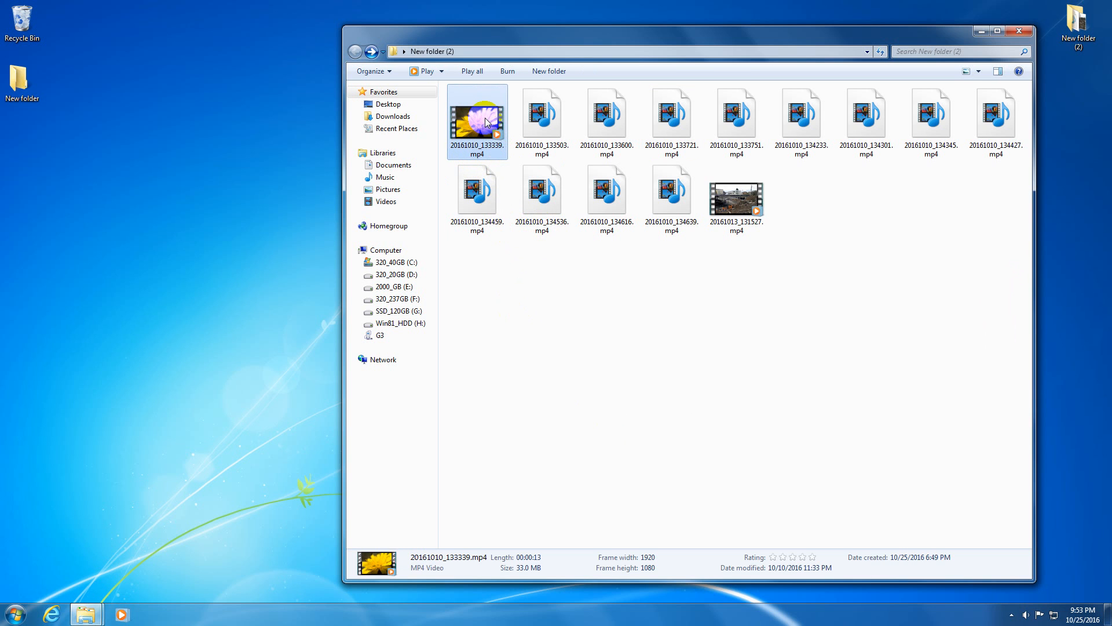
{"action": "double_click", "coordinate": [478, 120]}
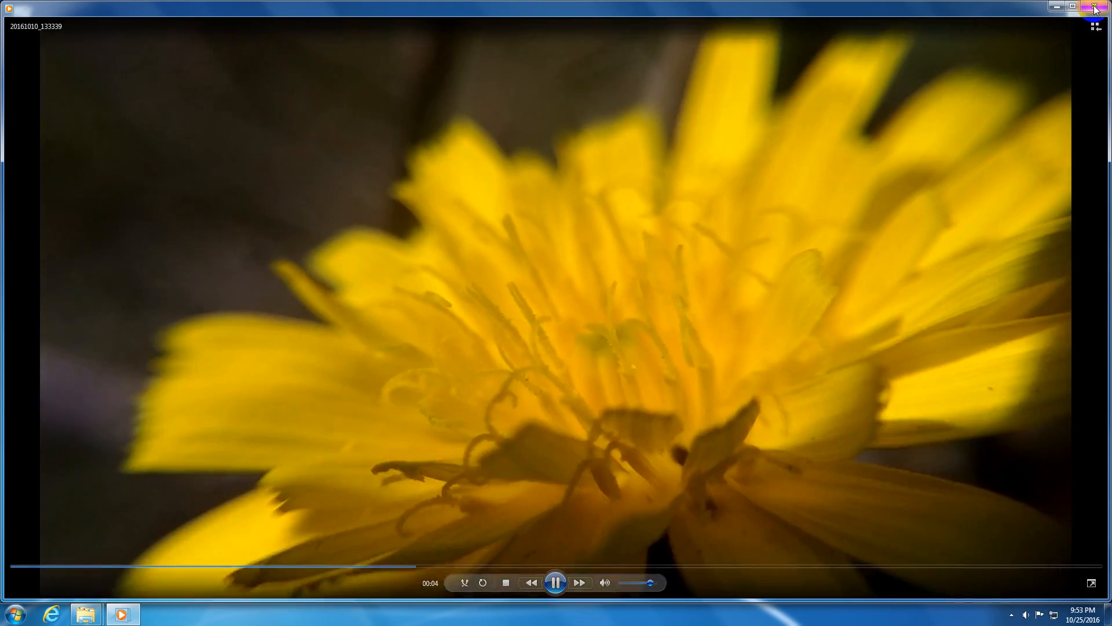
{"action": "left_click", "coordinate": [1105, 6]}
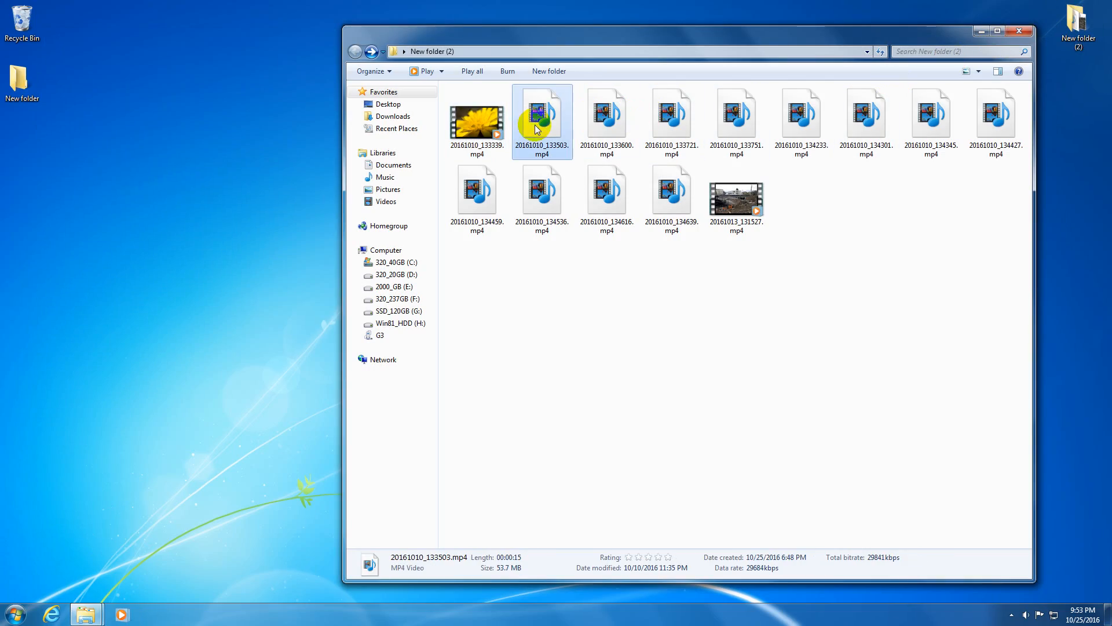
{"action": "double_click", "coordinate": [541, 121]}
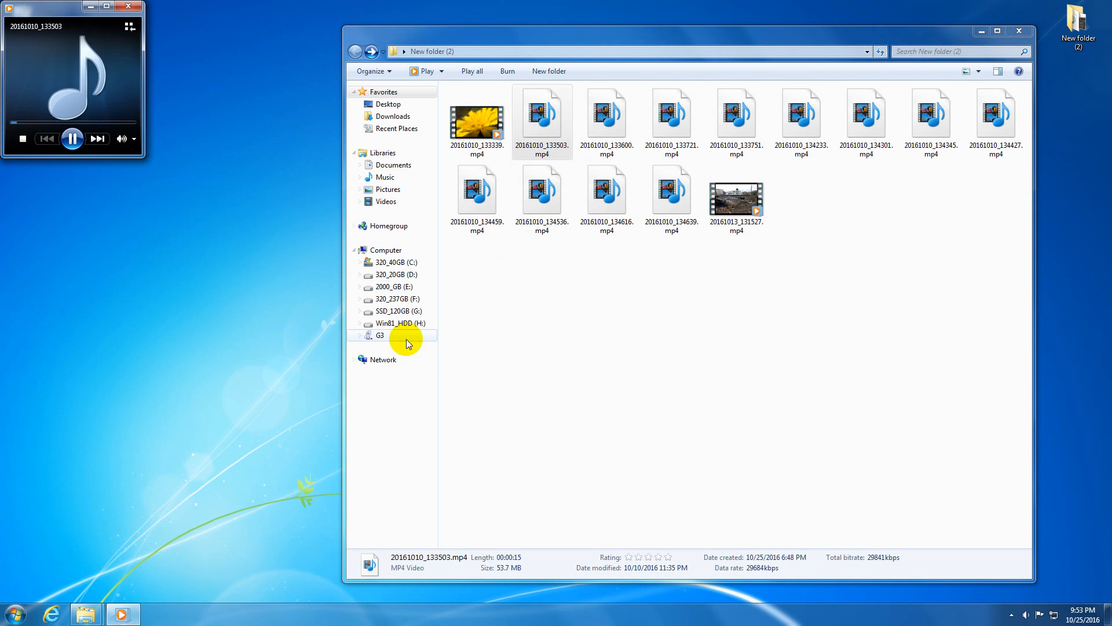
{"action": "mouse_move", "coordinate": [56, 130]}
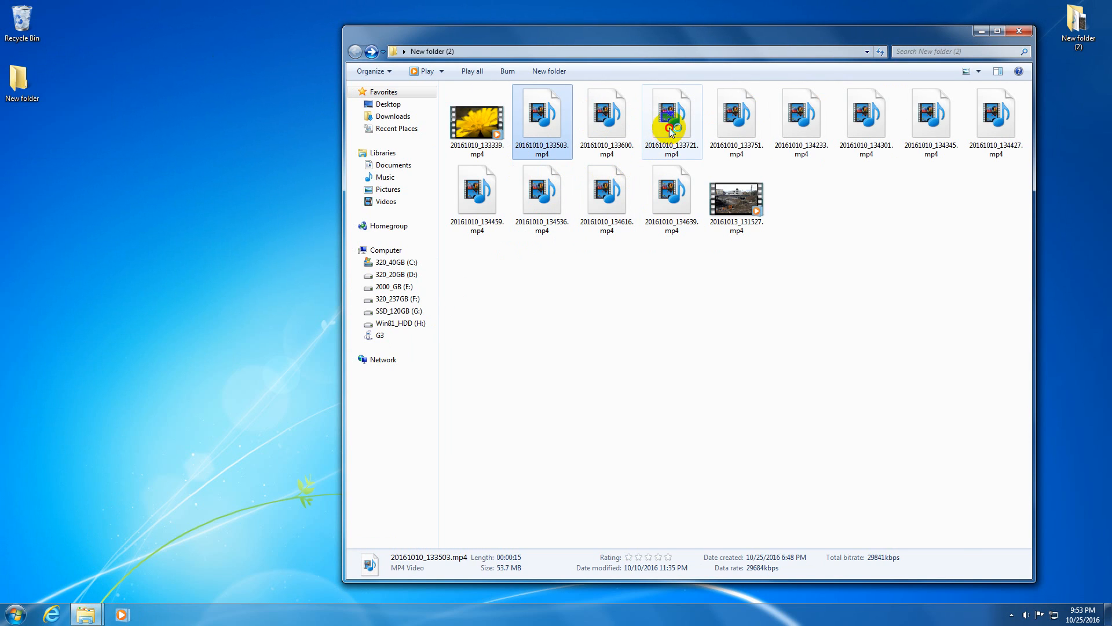
{"action": "double_click", "coordinate": [671, 116]}
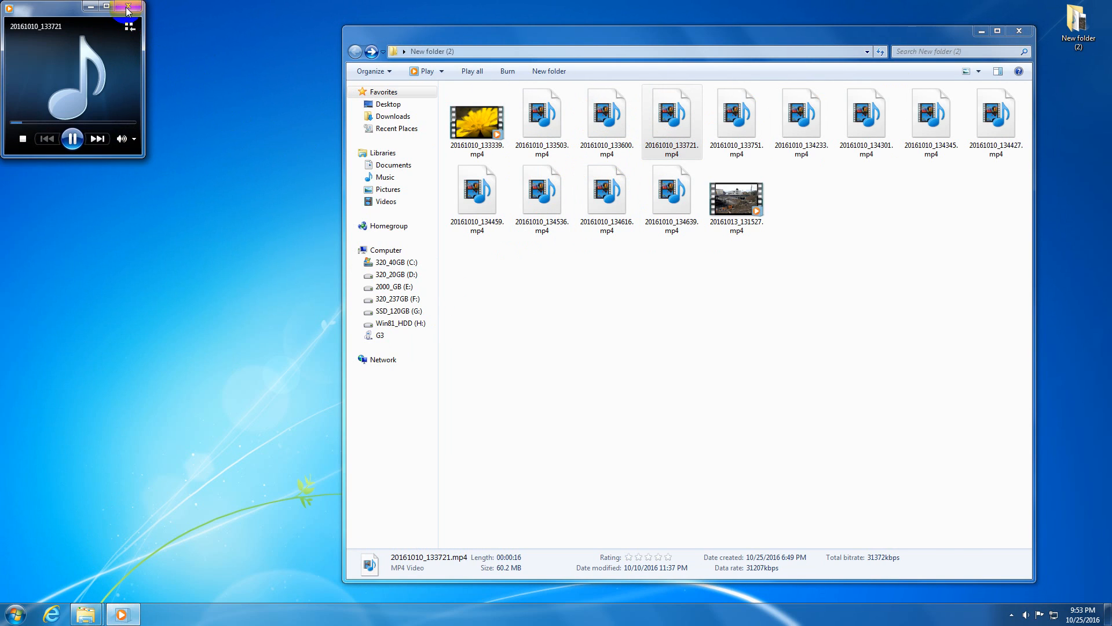
Close the audio-only player, search the web for 'klite', and open the Download K-Lite Codec Pack result
{"action": "left_click", "coordinate": [133, 7]}
{"action": "type", "text": "klite"}
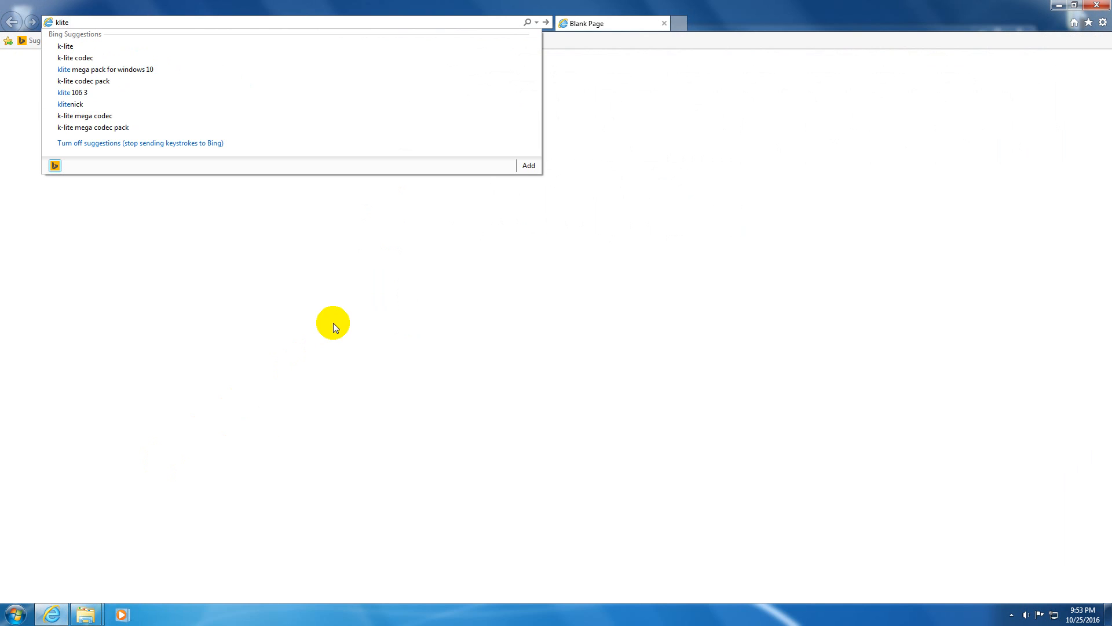
{"action": "key", "text": "Return"}
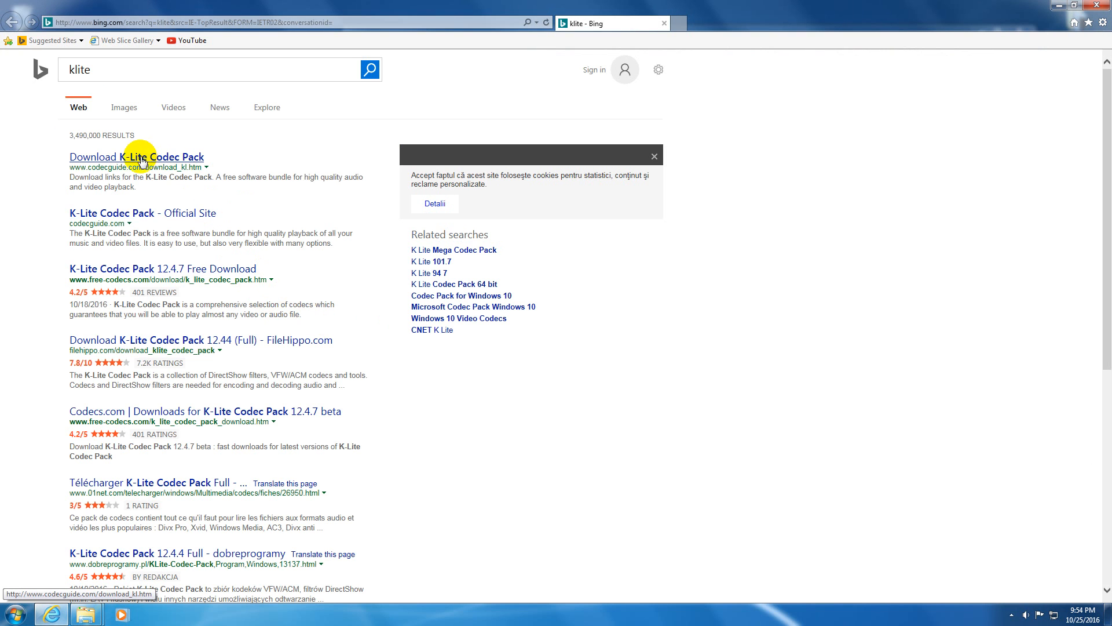
{"action": "mouse_move", "coordinate": [161, 167]}
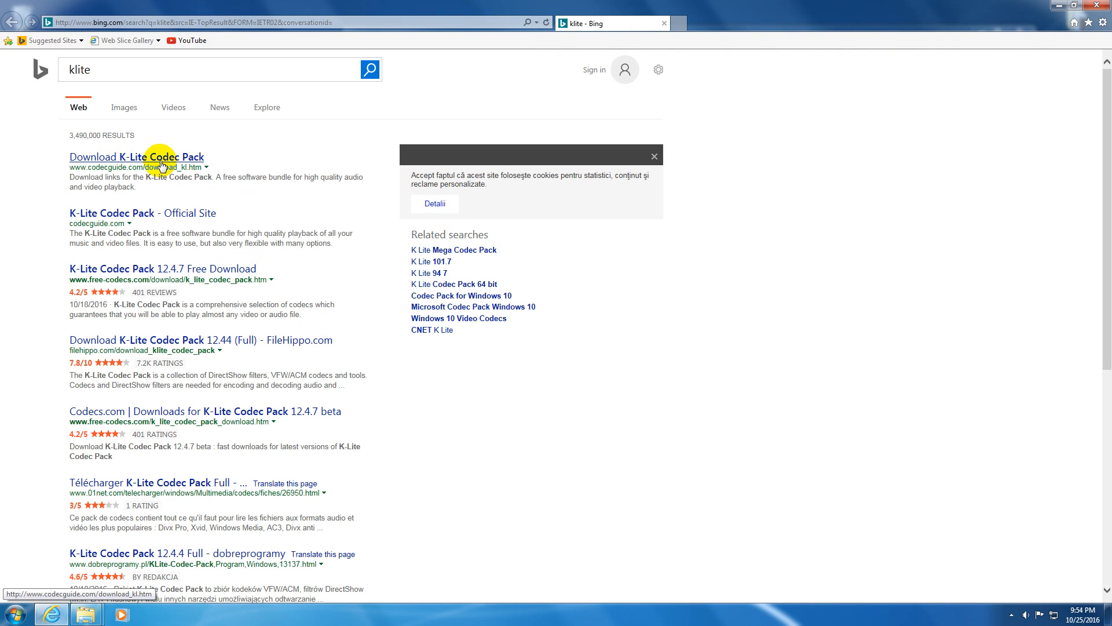
{"action": "left_click", "coordinate": [136, 157]}
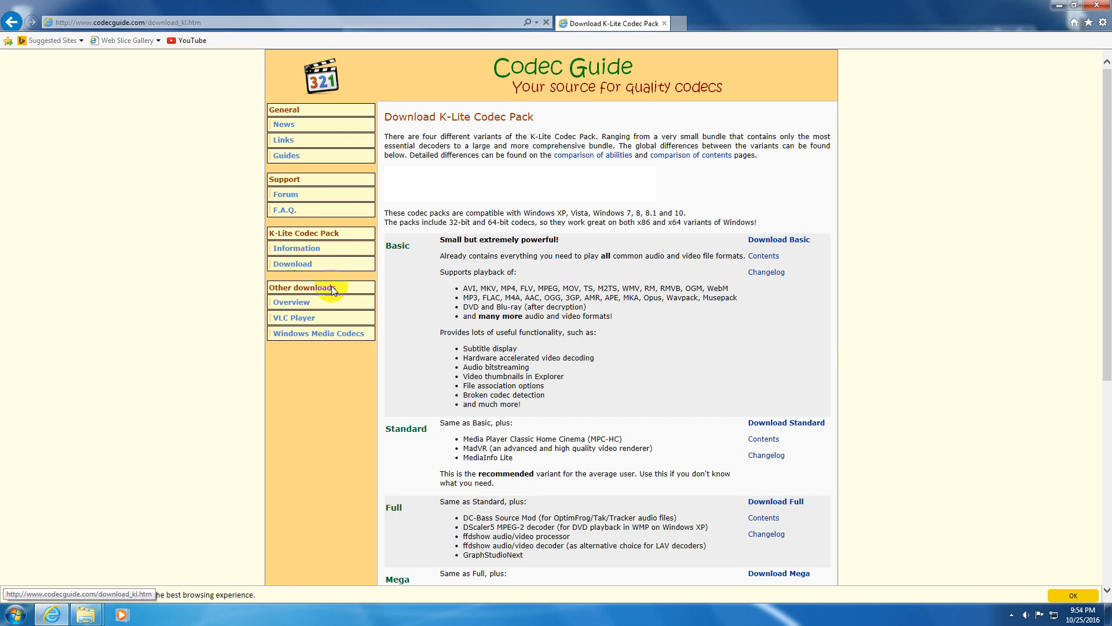
{"action": "mouse_move", "coordinate": [439, 299]}
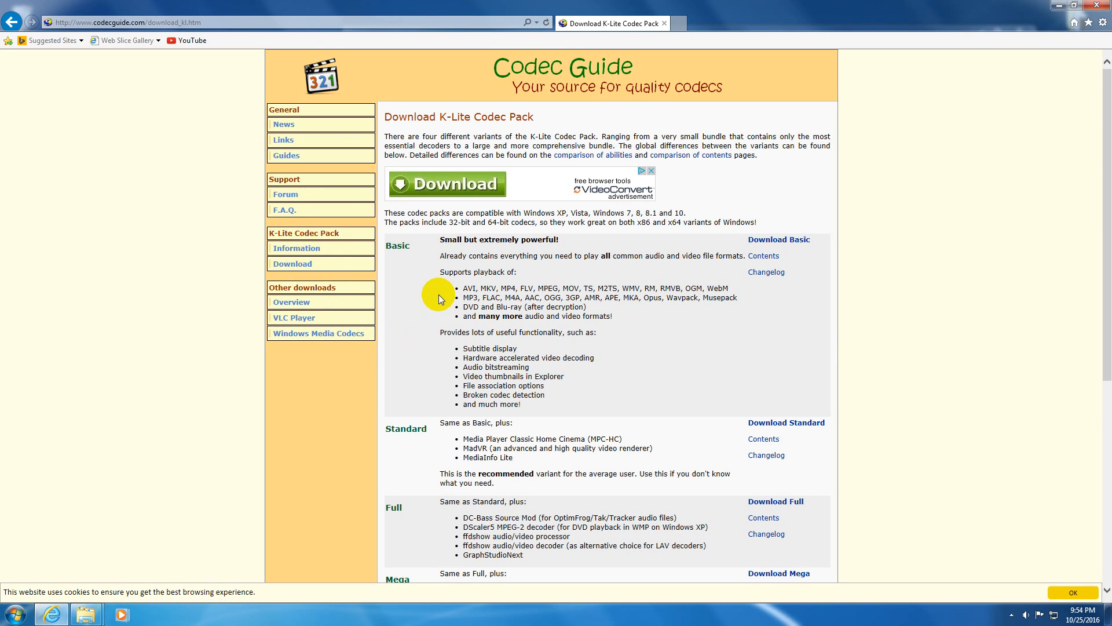
{"action": "mouse_move", "coordinate": [778, 239]}
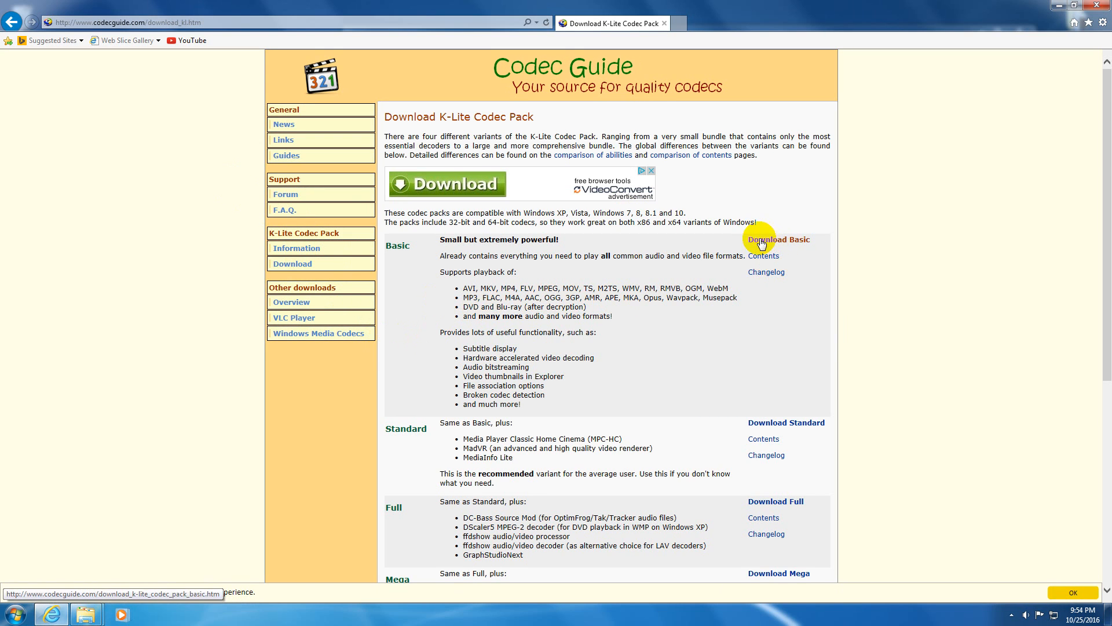
{"action": "mouse_move", "coordinate": [780, 242]}
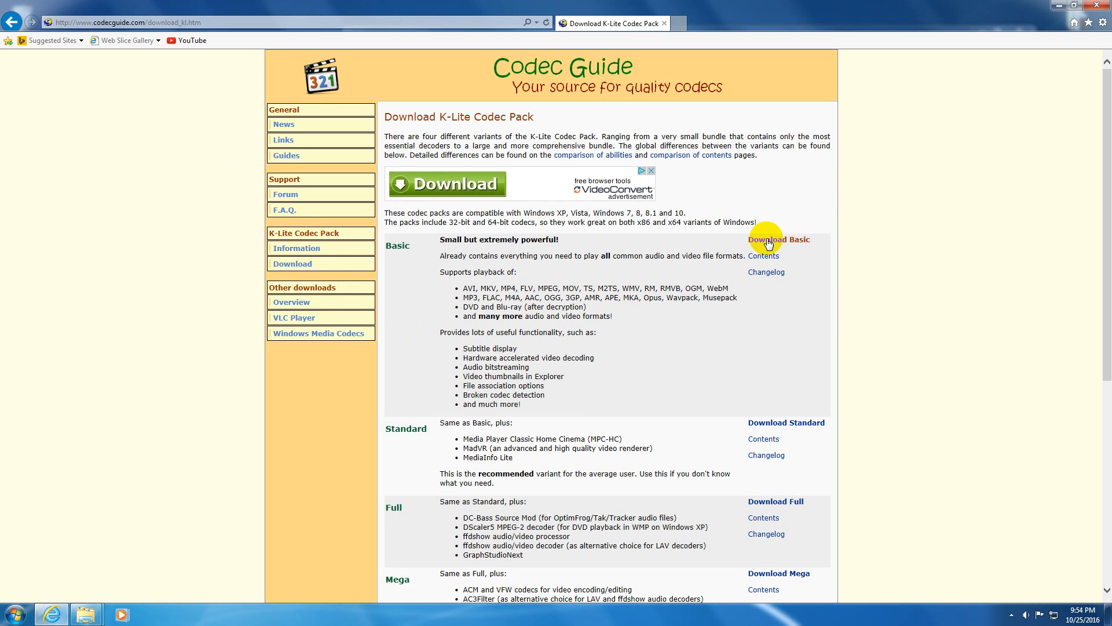
Open the K-Lite Codec Pack Basic page and start the Mirror 1 download
{"action": "left_click", "coordinate": [778, 239]}
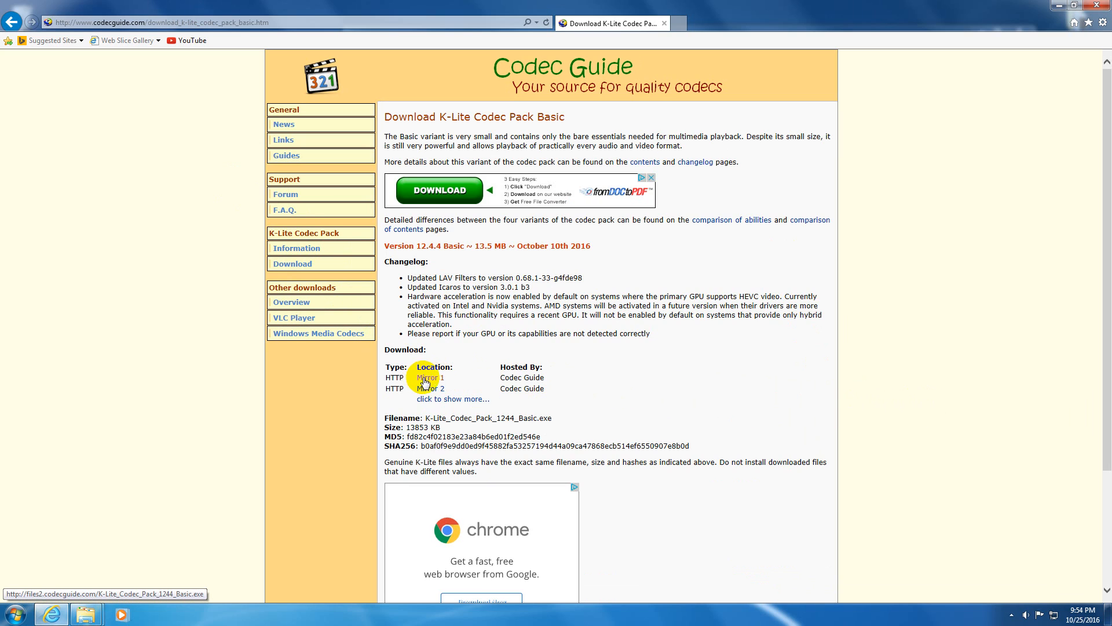
{"action": "left_click", "coordinate": [426, 376]}
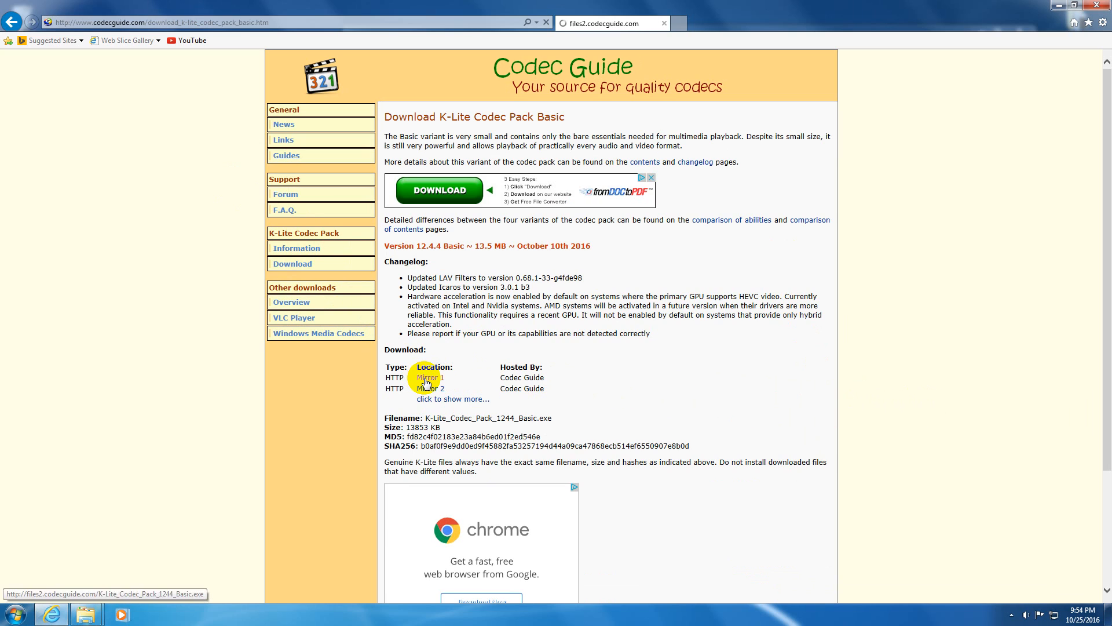
{"action": "left_click", "coordinate": [426, 376]}
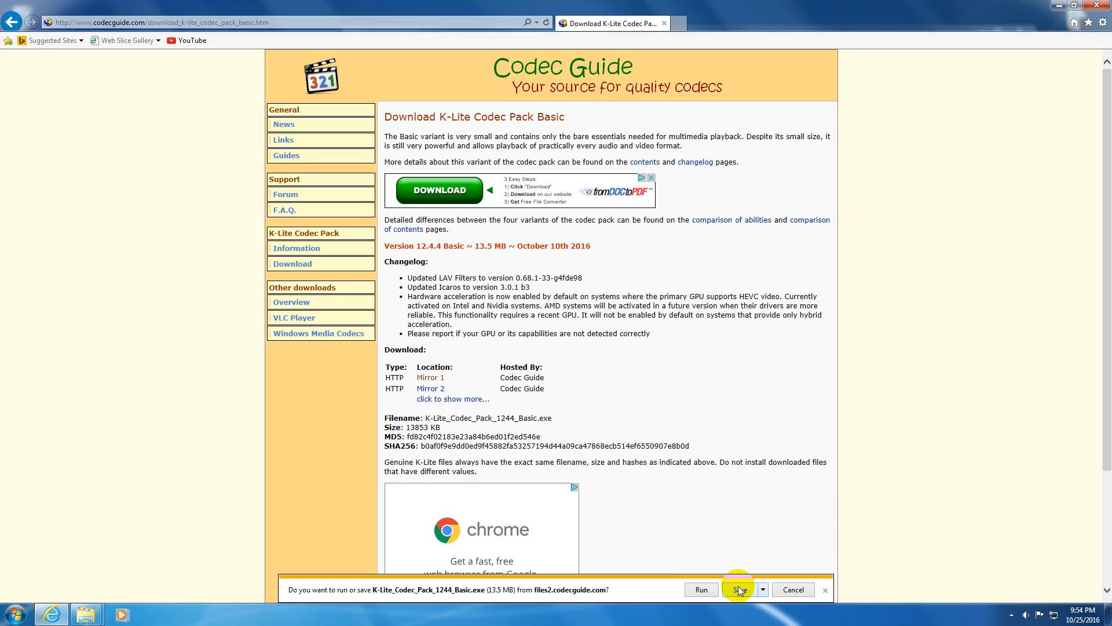
{"action": "mouse_move", "coordinate": [756, 590]}
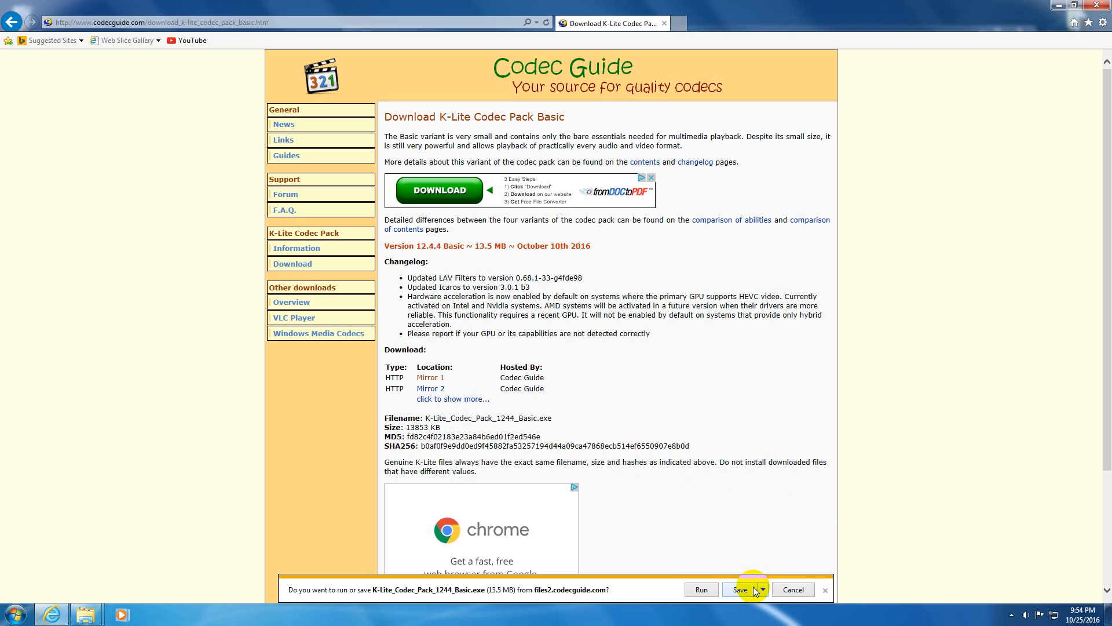
{"action": "mouse_move", "coordinate": [494, 594]}
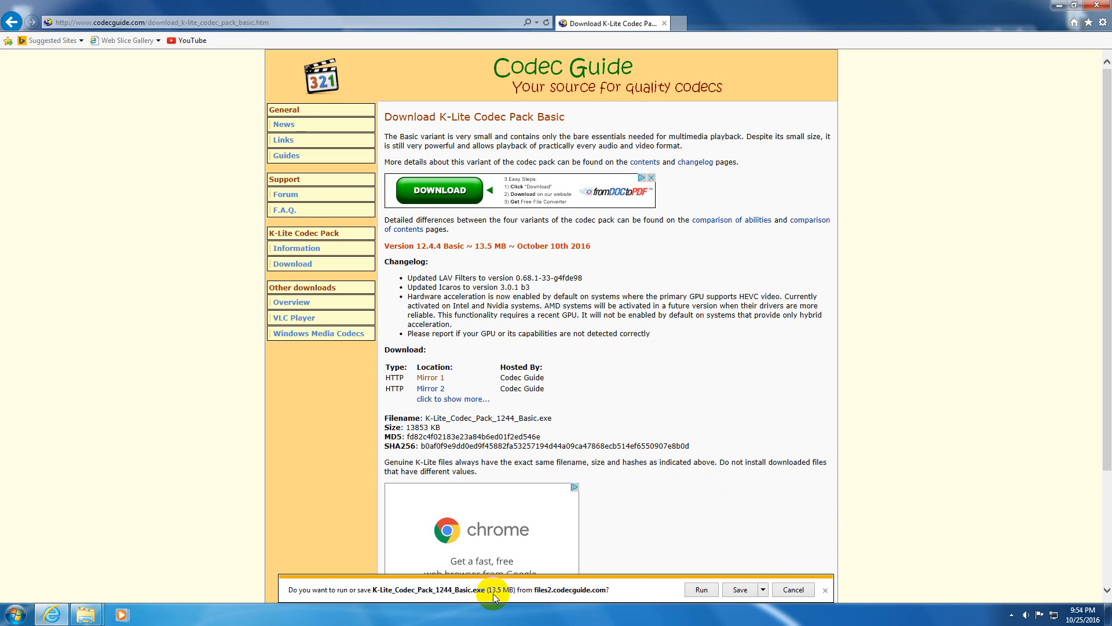
{"action": "mouse_move", "coordinate": [762, 590]}
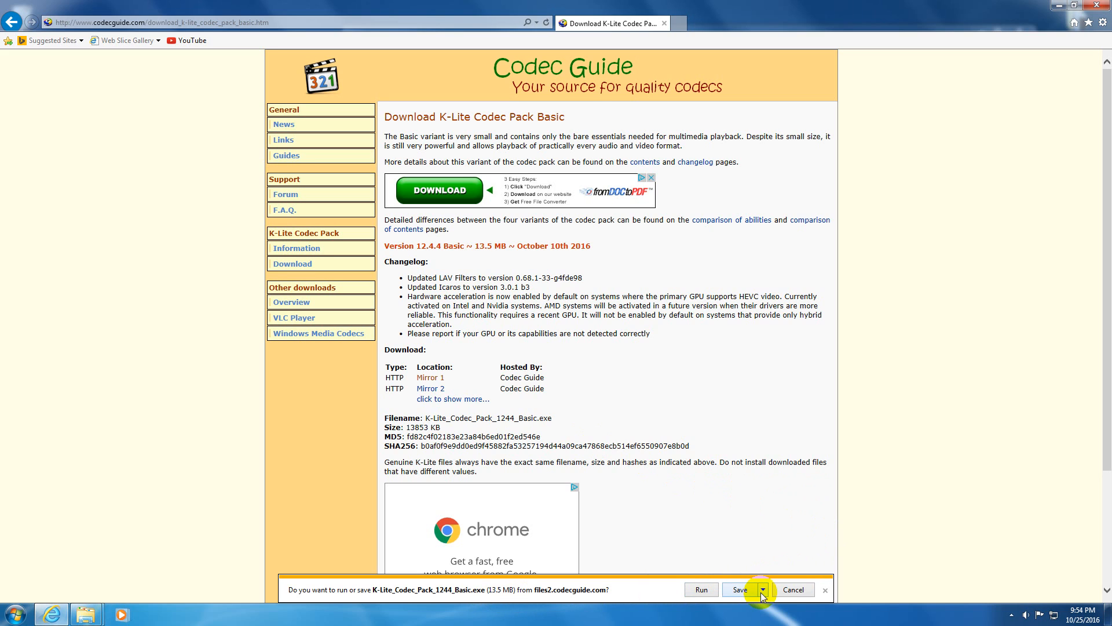
Save K-Lite_Codec_Pack_1244_Basic.exe to the Desktop using Save as
{"action": "left_click", "coordinate": [762, 590]}
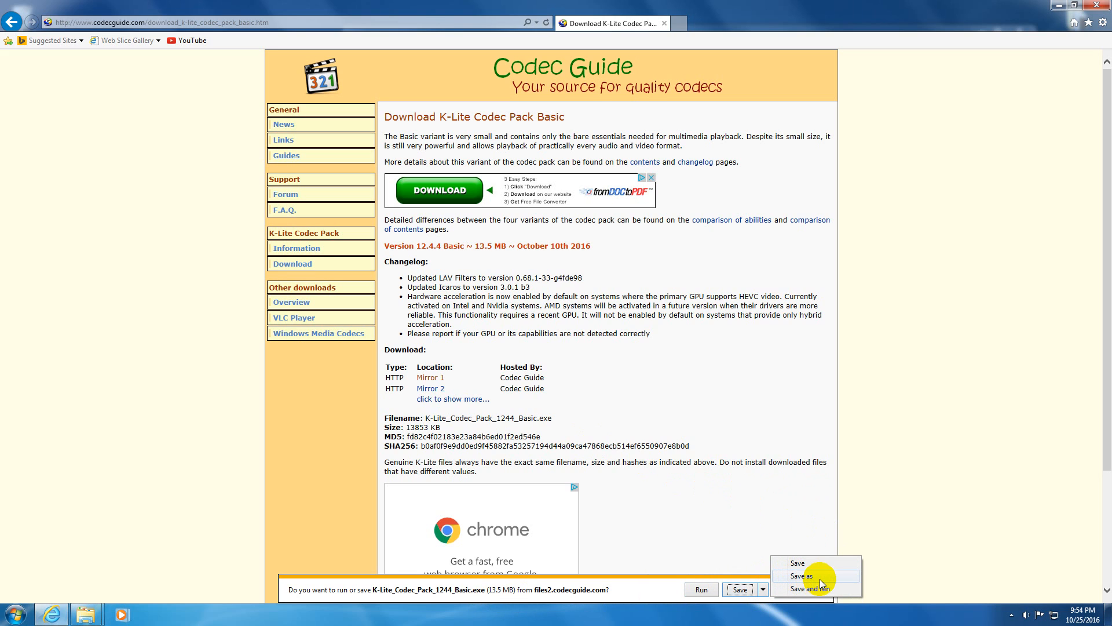
{"action": "left_click", "coordinate": [802, 575]}
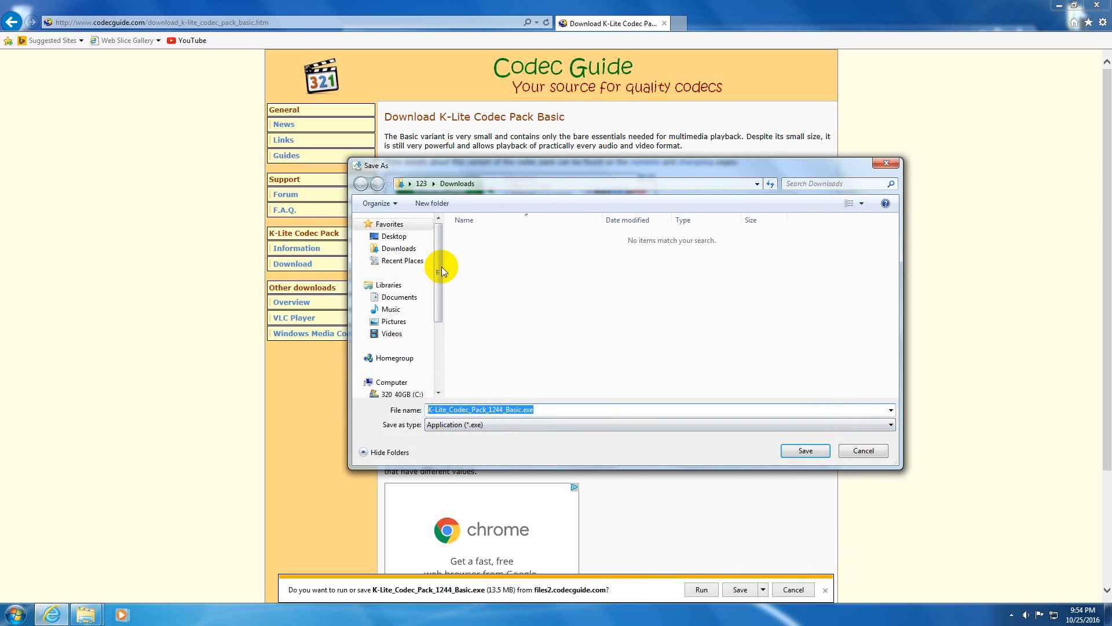
{"action": "left_click", "coordinate": [393, 237]}
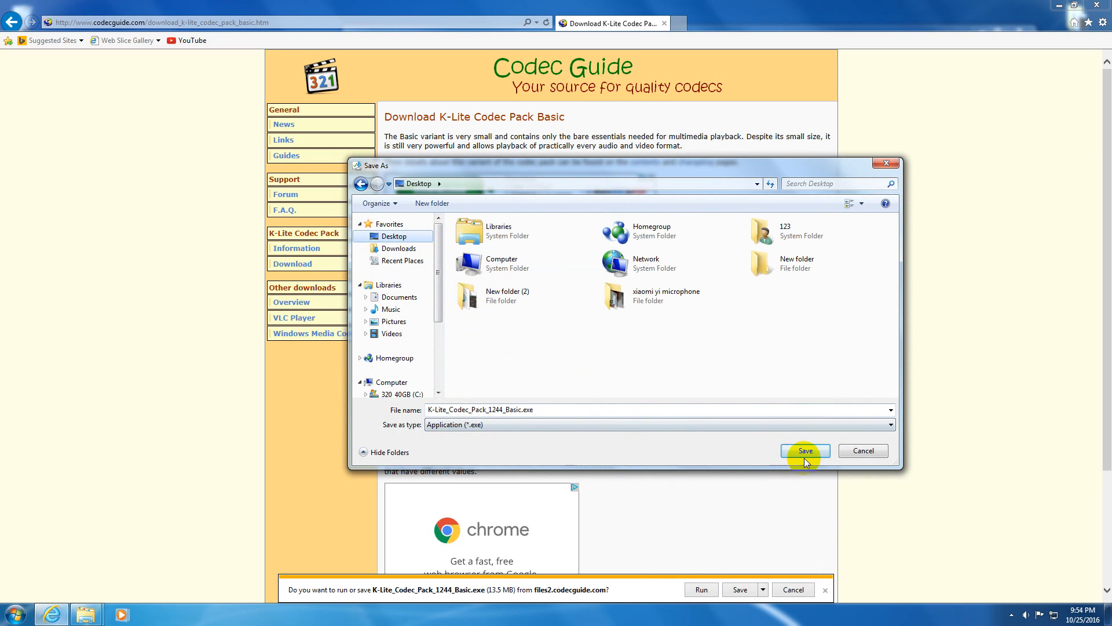
{"action": "left_click", "coordinate": [803, 451]}
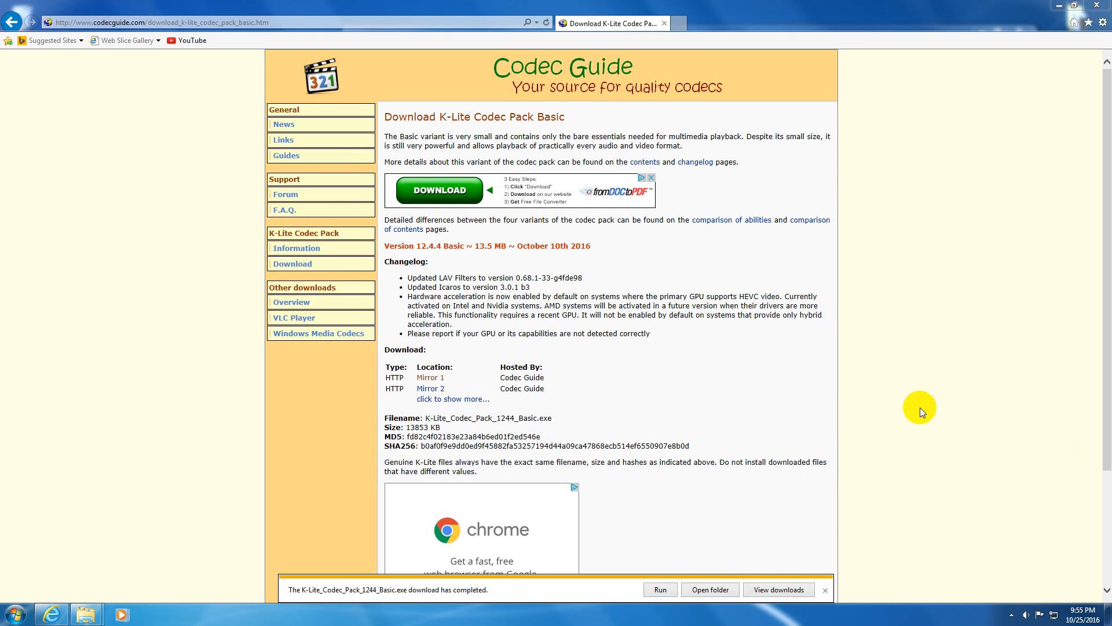
{"action": "mouse_move", "coordinate": [1089, 13]}
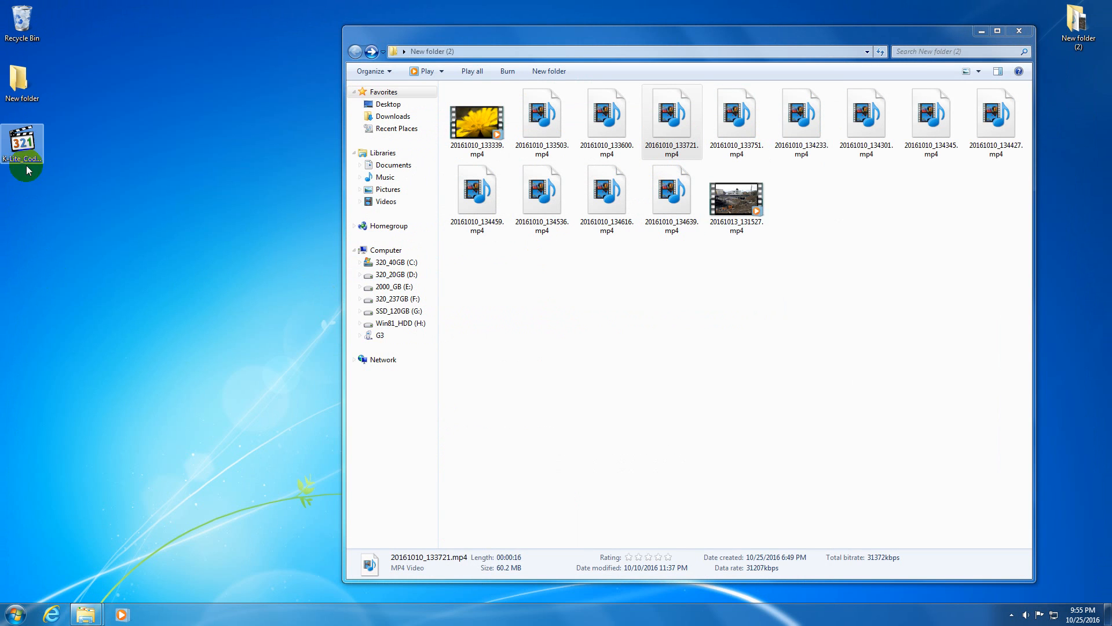
Run the installer with Normal mode, software decoding and English defaults, declining Ad-Aware Web Companion
{"action": "double_click", "coordinate": [22, 136]}
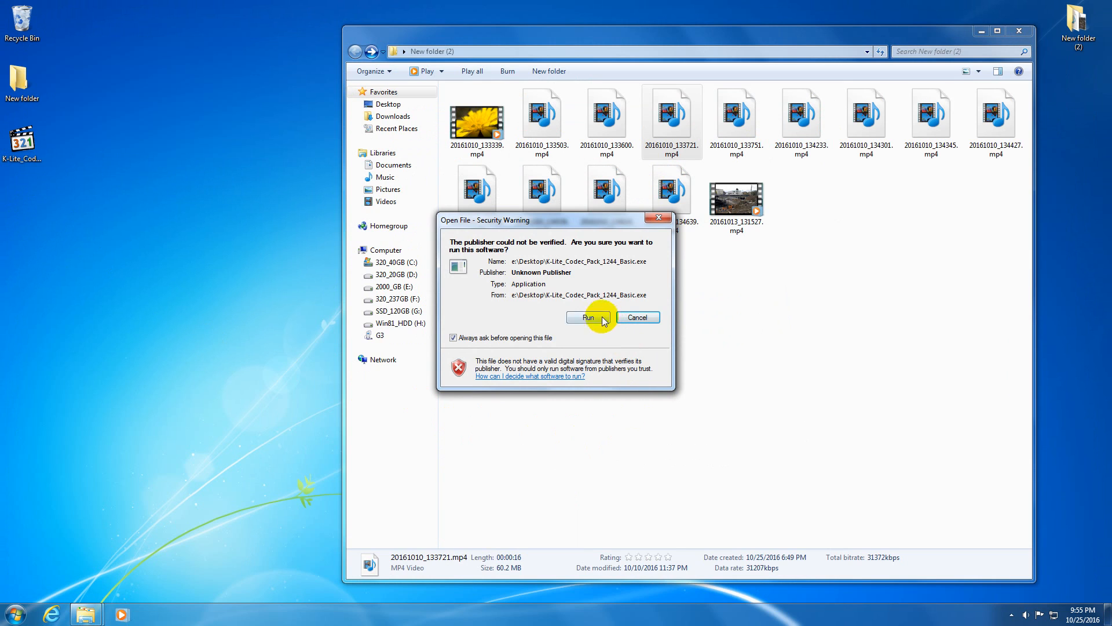
{"action": "left_click", "coordinate": [587, 316]}
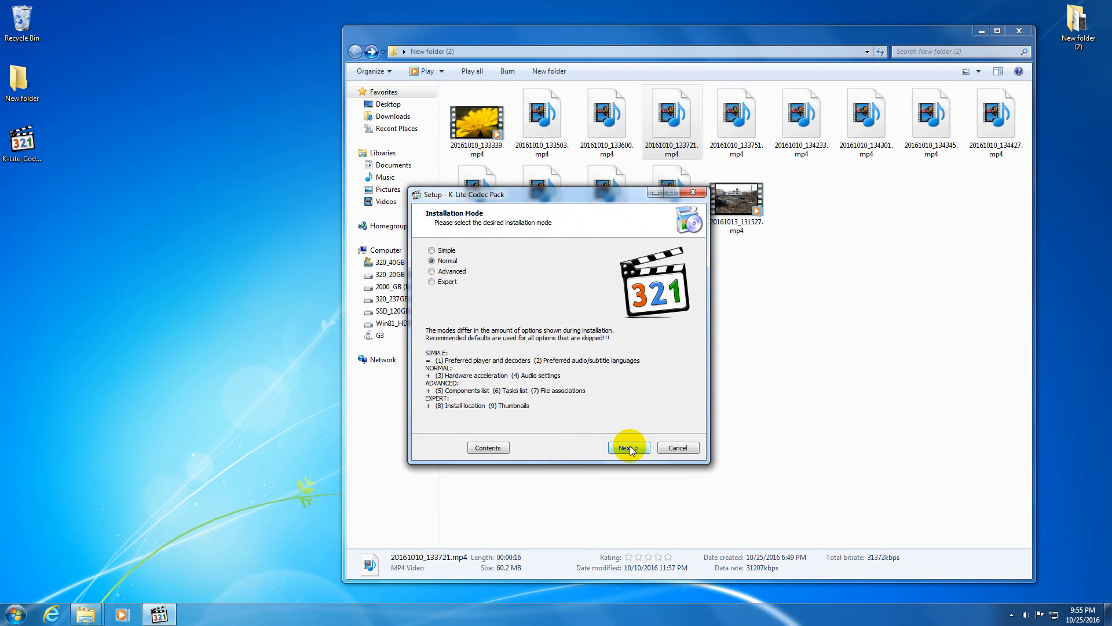
{"action": "left_click", "coordinate": [627, 448]}
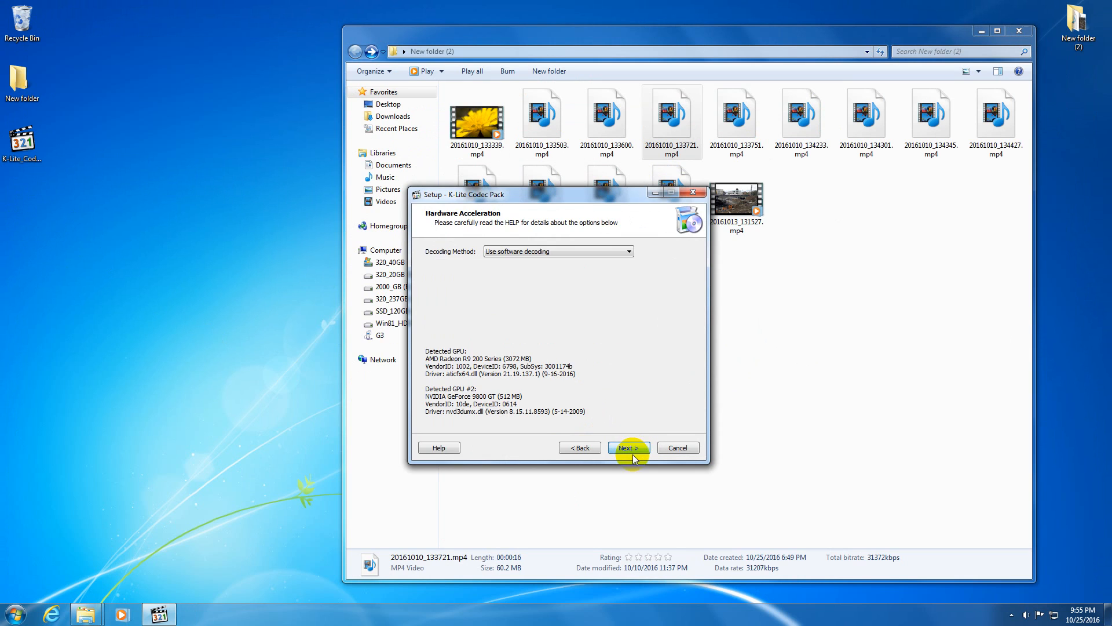
{"action": "left_click", "coordinate": [627, 447]}
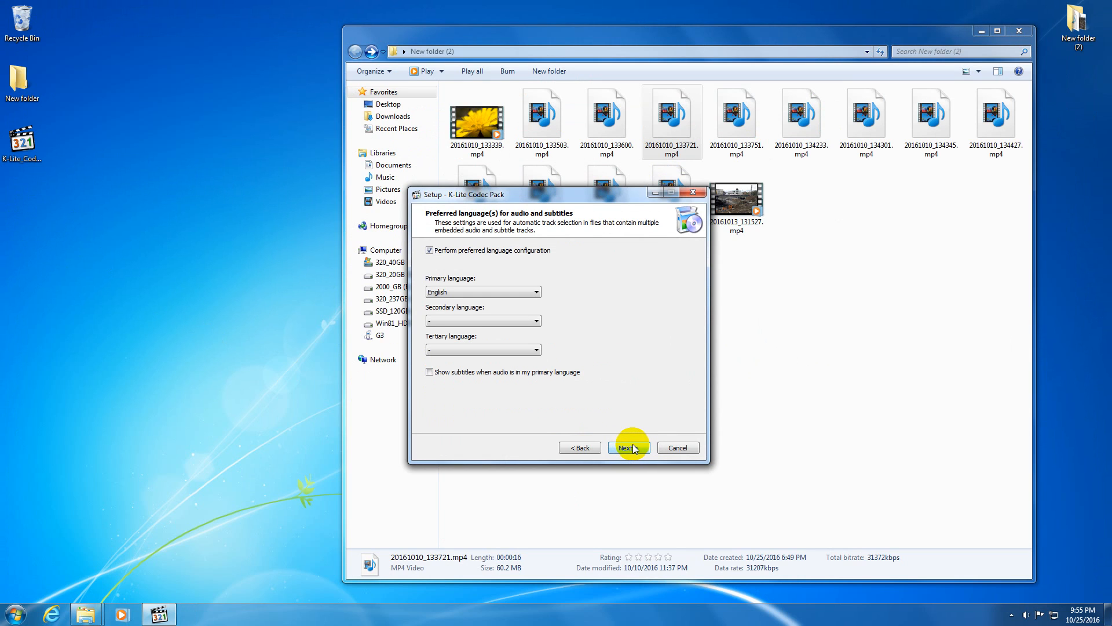
{"action": "left_click", "coordinate": [627, 446]}
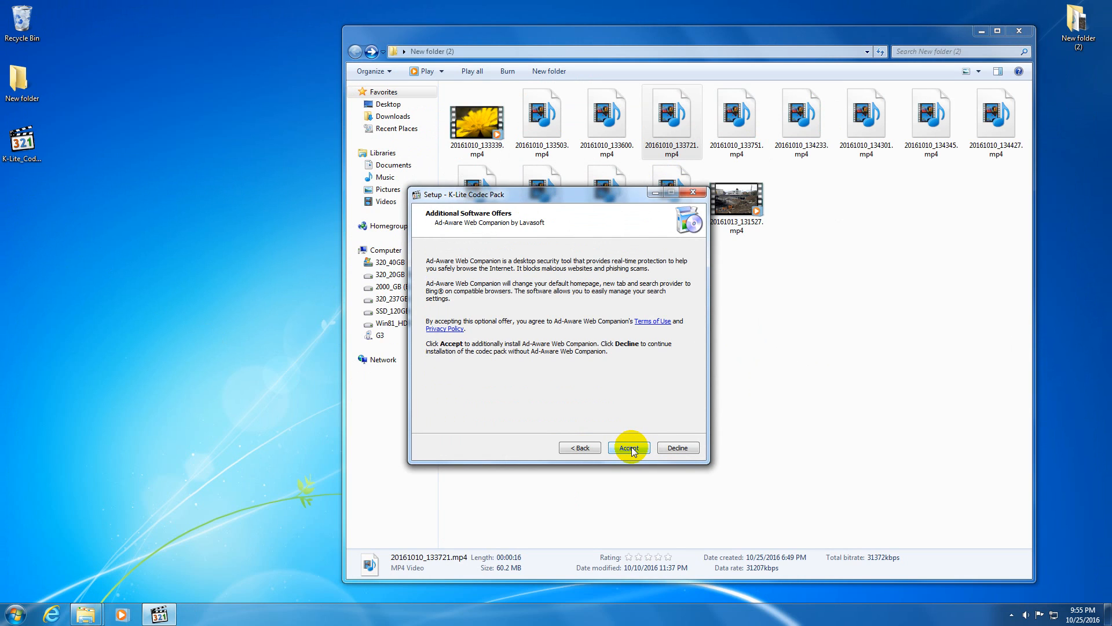
{"action": "mouse_move", "coordinate": [442, 234]}
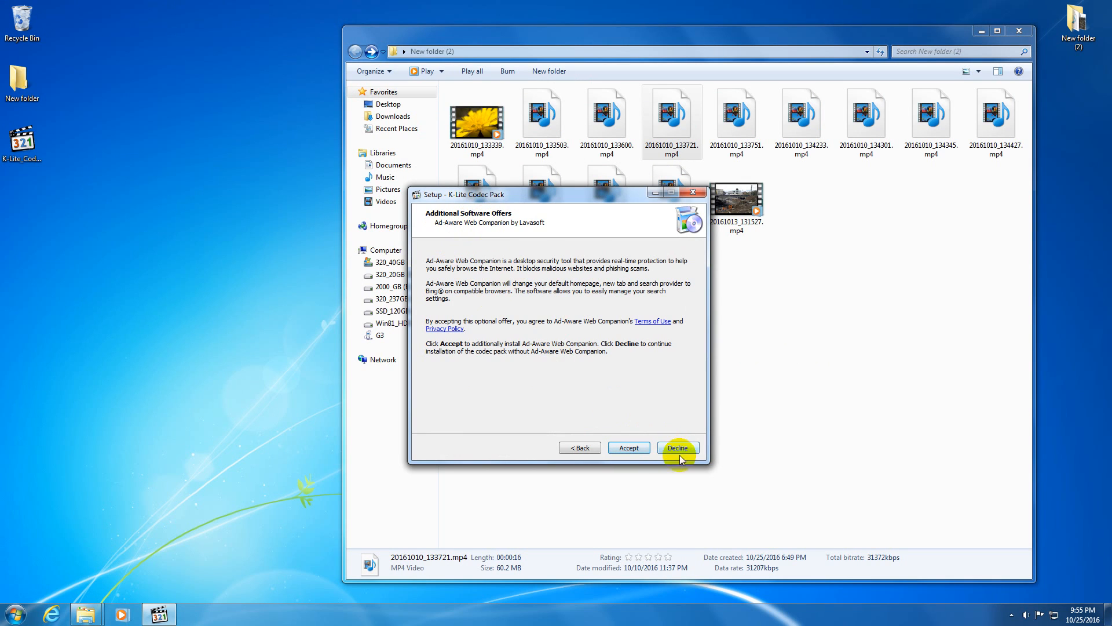
{"action": "left_click", "coordinate": [677, 448]}
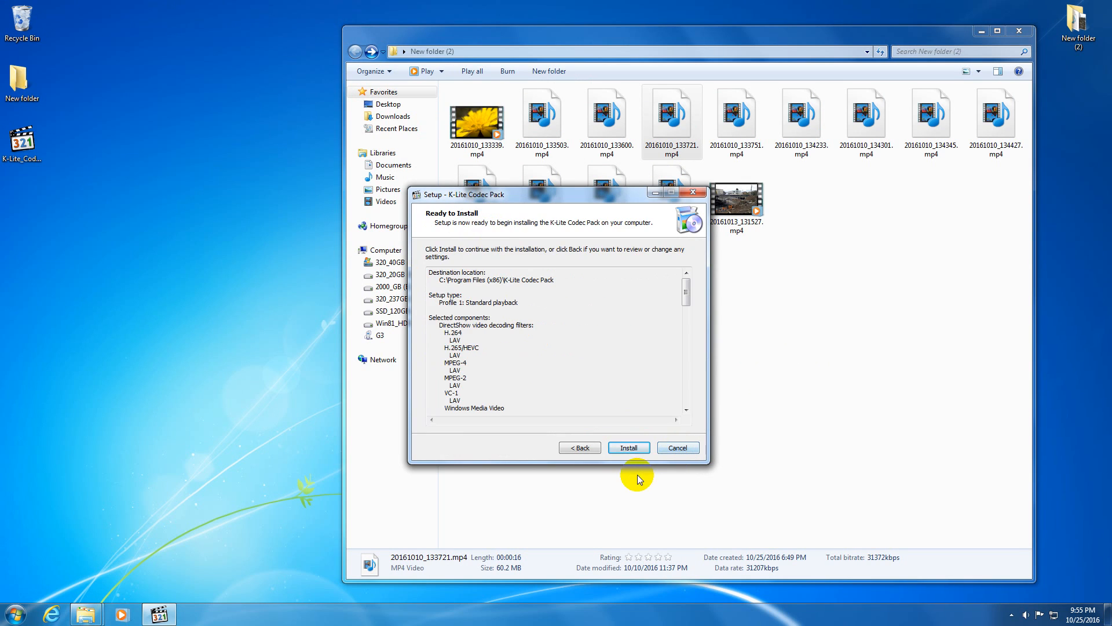
Install K-Lite Codec Pack and finish setup once the Done! page appears
{"action": "left_click", "coordinate": [628, 448]}
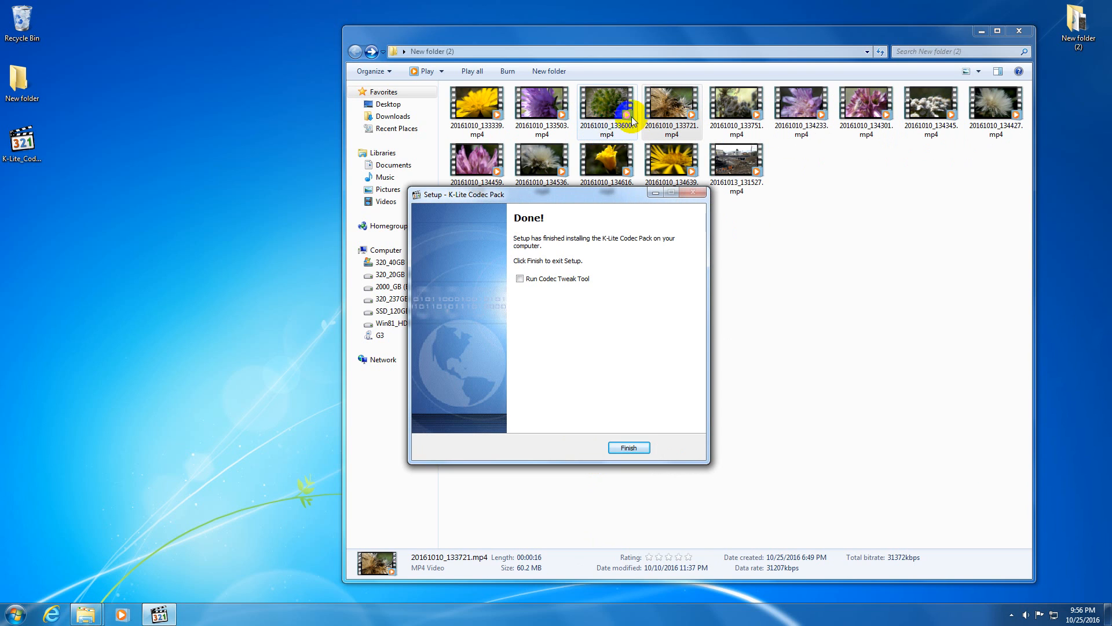
{"action": "mouse_move", "coordinate": [627, 448]}
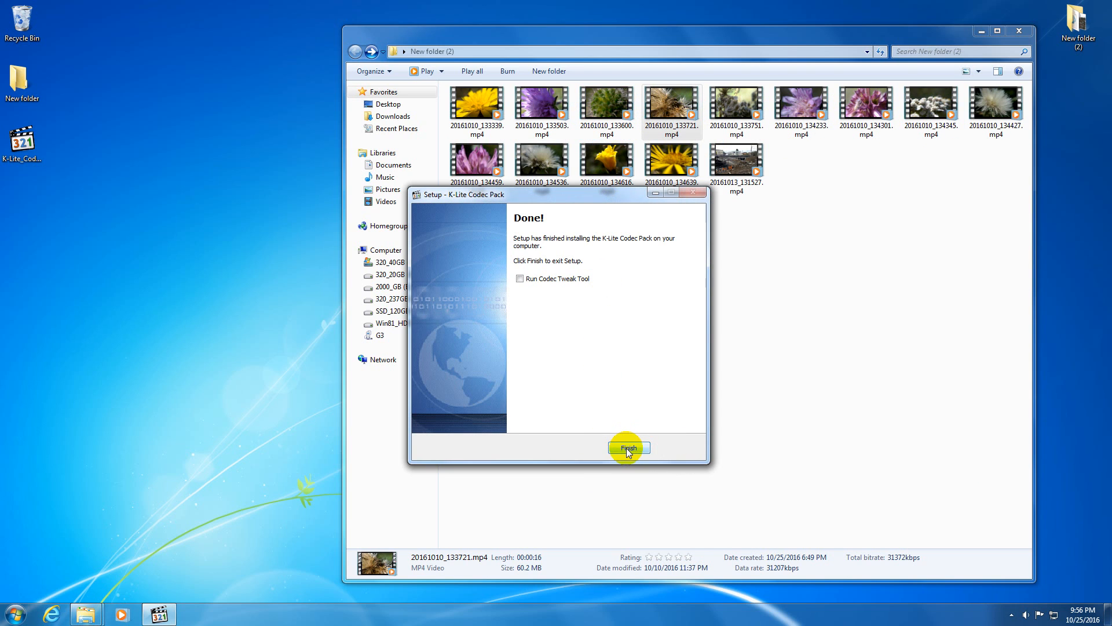
{"action": "left_click", "coordinate": [627, 448]}
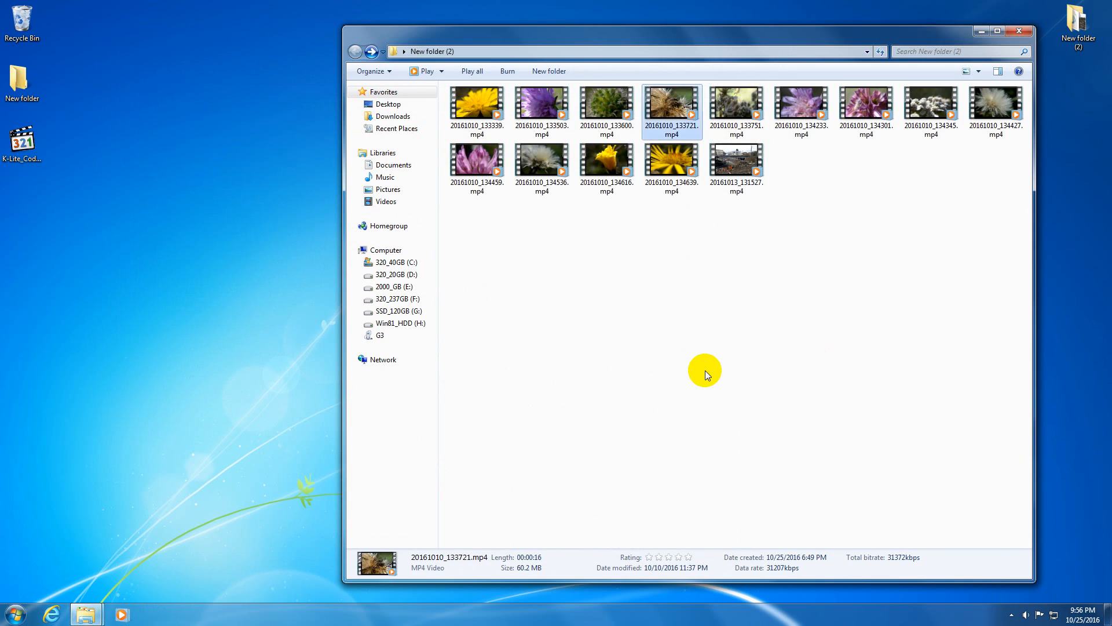
Play 20161010_133600.mp4, close it, then play 20161010_133751.mp4
{"action": "left_click", "coordinate": [606, 110]}
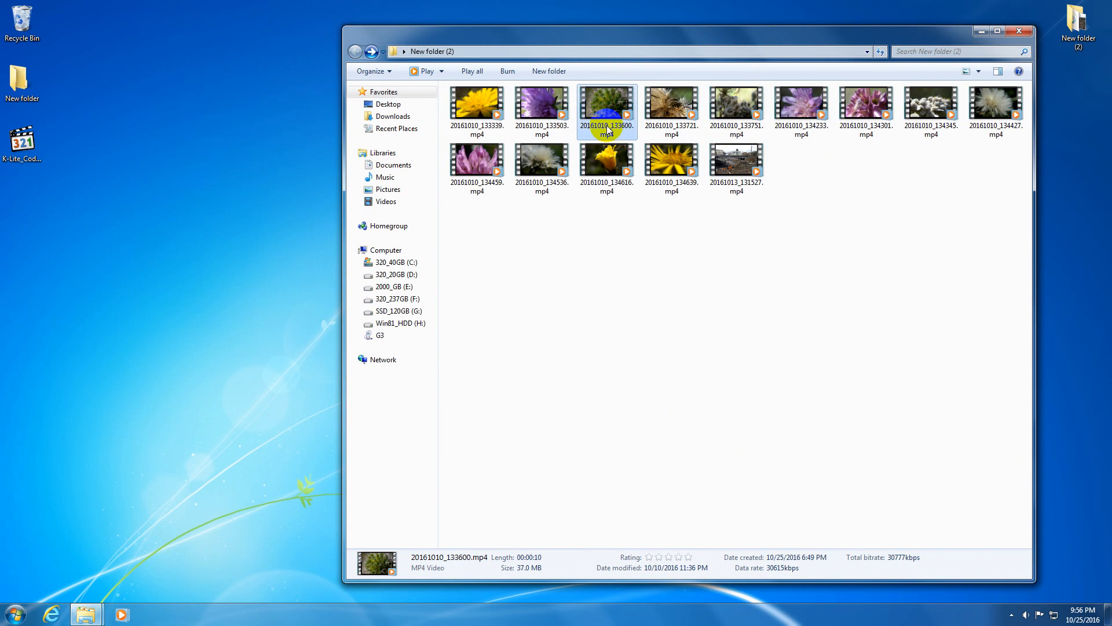
{"action": "double_click", "coordinate": [607, 105]}
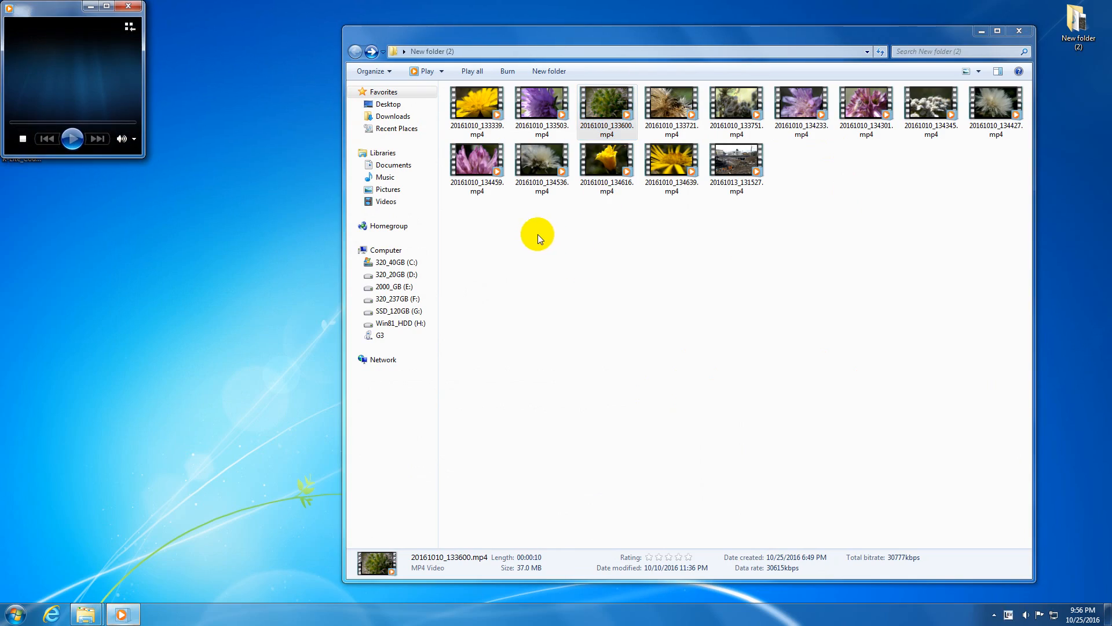
{"action": "double_click", "coordinate": [607, 104]}
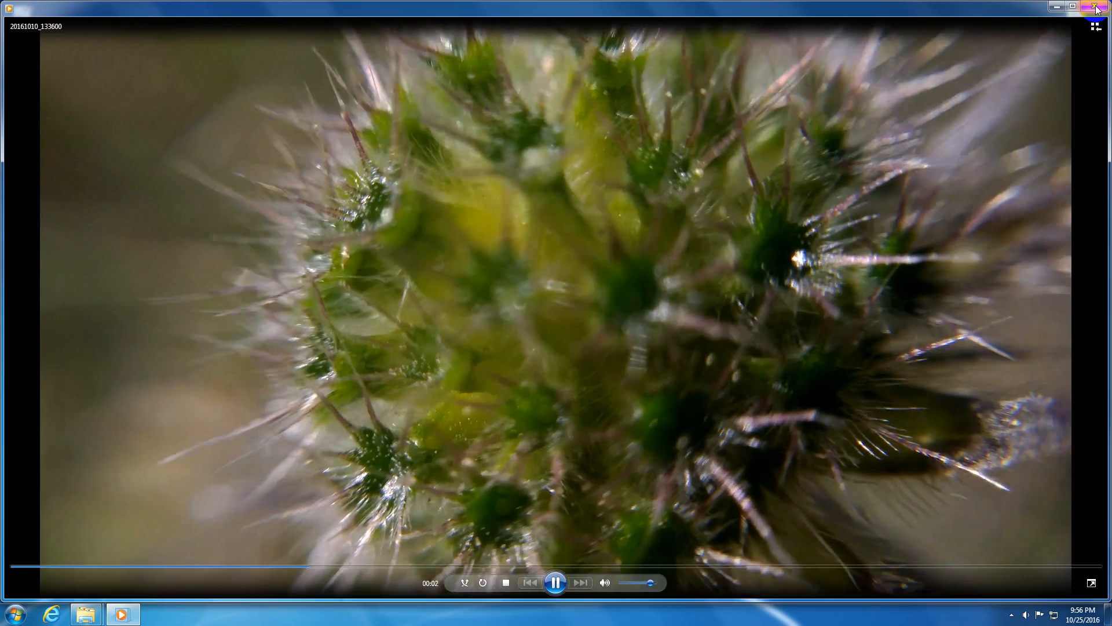
{"action": "left_click", "coordinate": [1074, 7]}
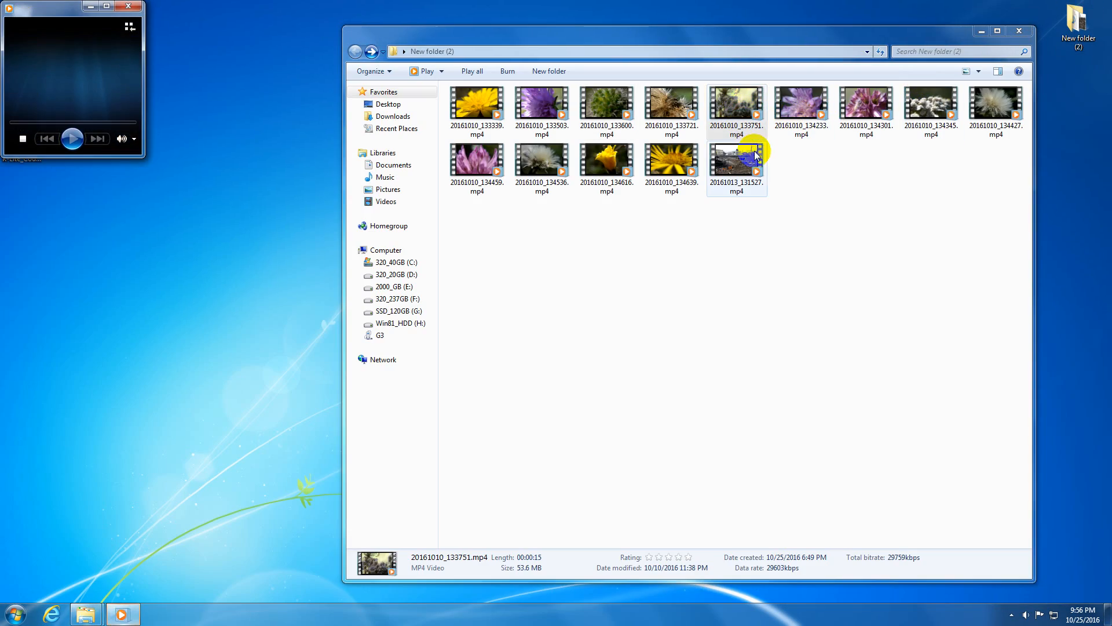
{"action": "double_click", "coordinate": [737, 104]}
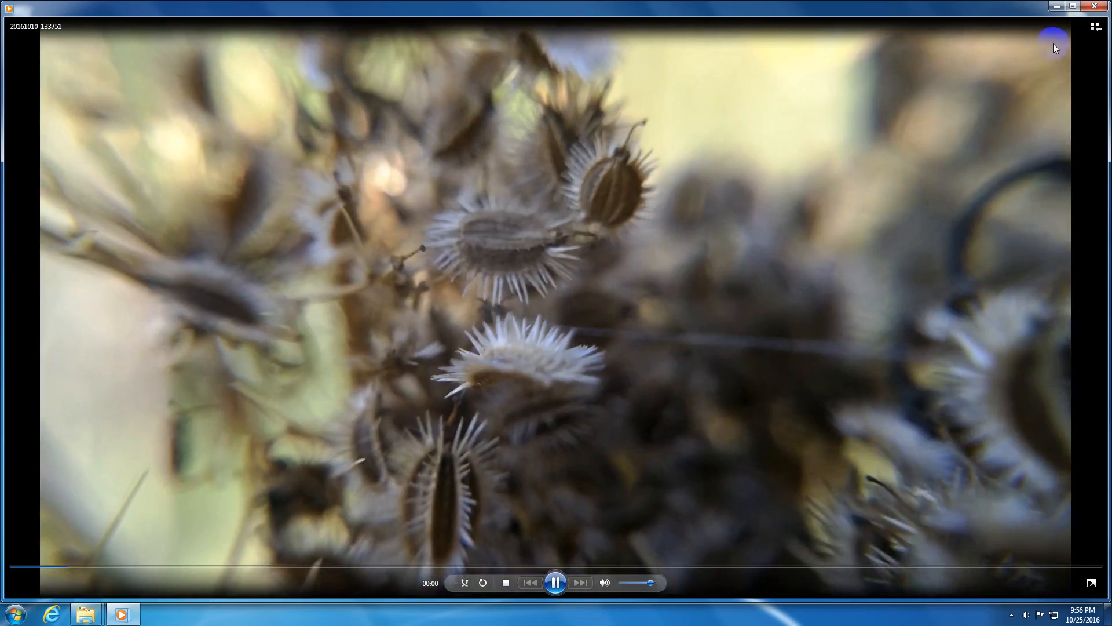